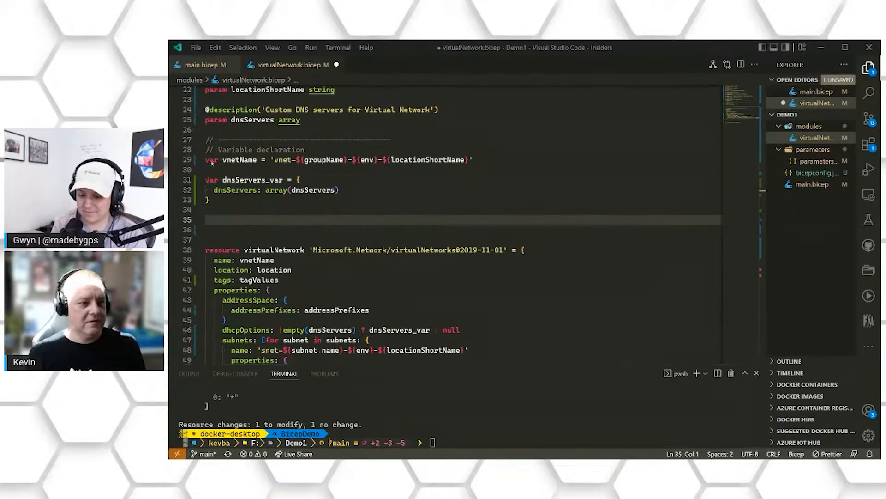
mouse_move(419, 167)
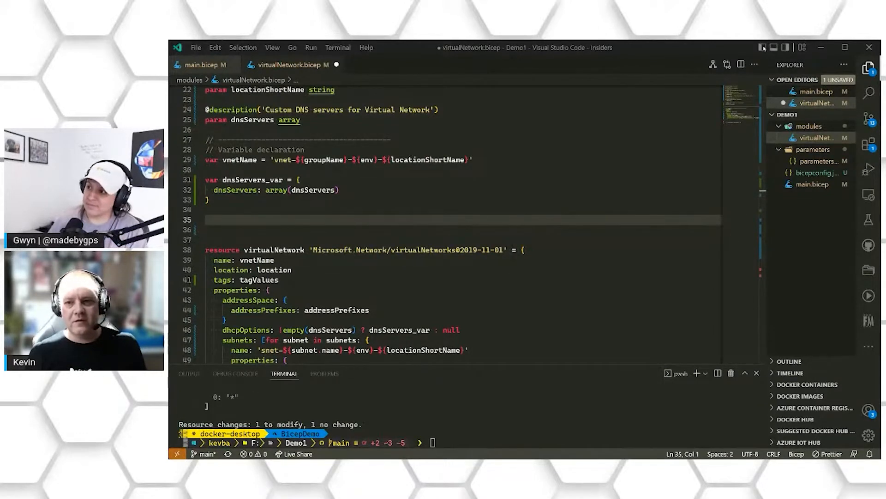
mouse_move(495, 313)
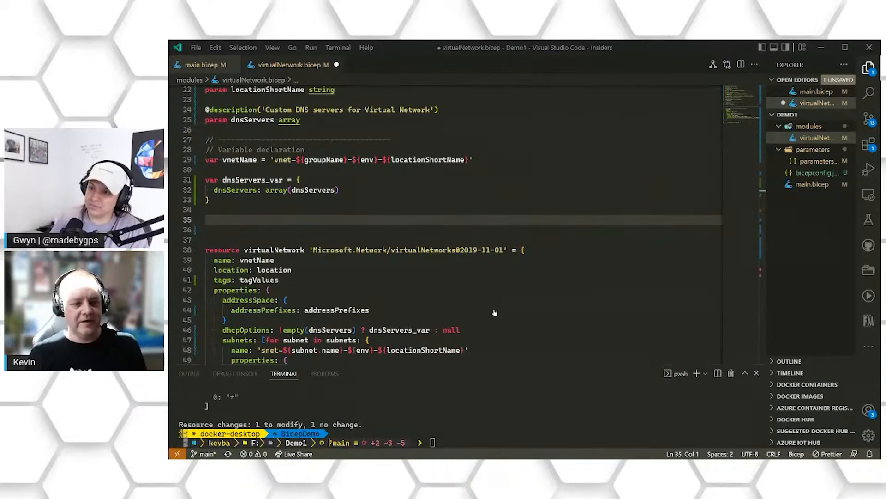
mouse_move(609, 352)
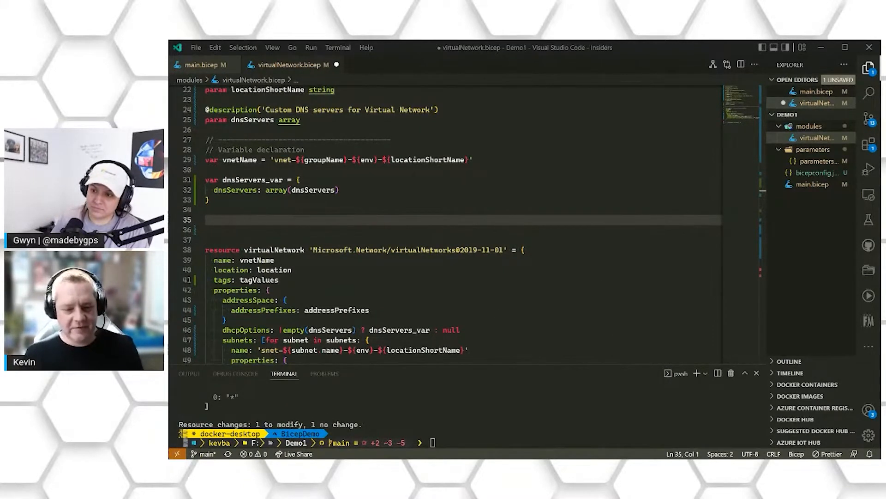
mouse_move(552, 167)
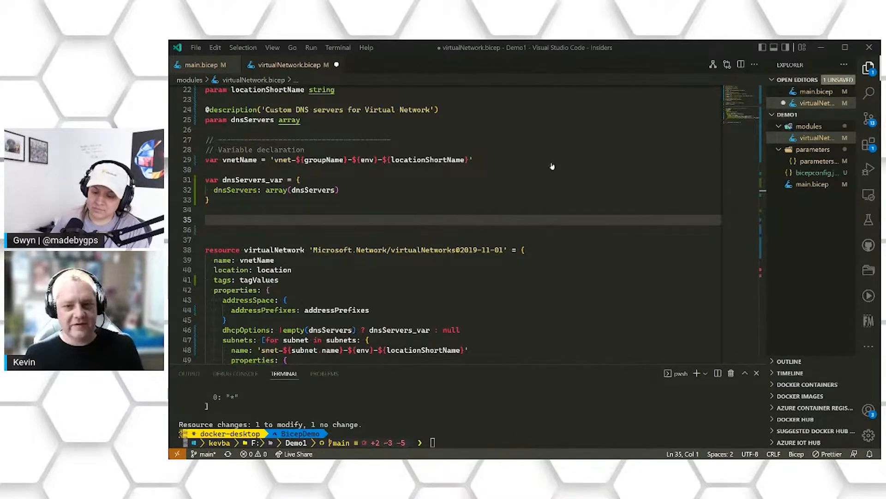
mouse_move(383, 259)
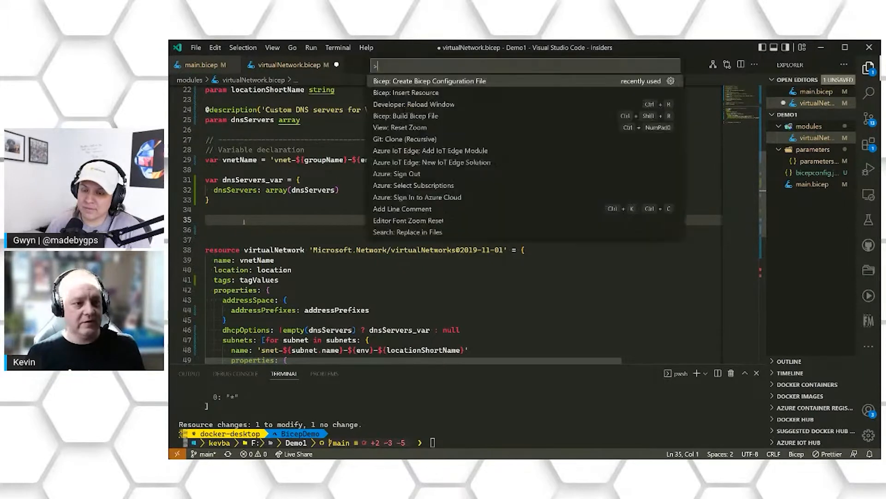
mouse_move(406, 92)
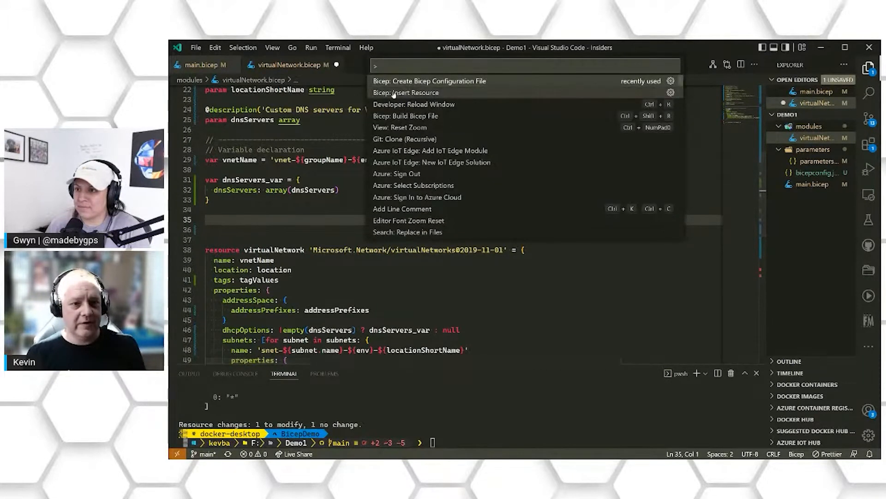
Step: Insert the existing nsg-demo network security group resource from its Azure resource ID
click(403, 92)
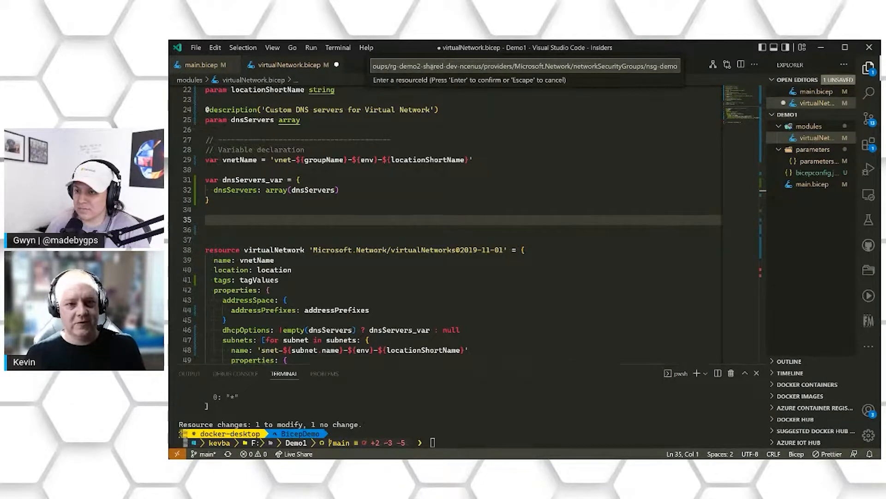
key(Escape)
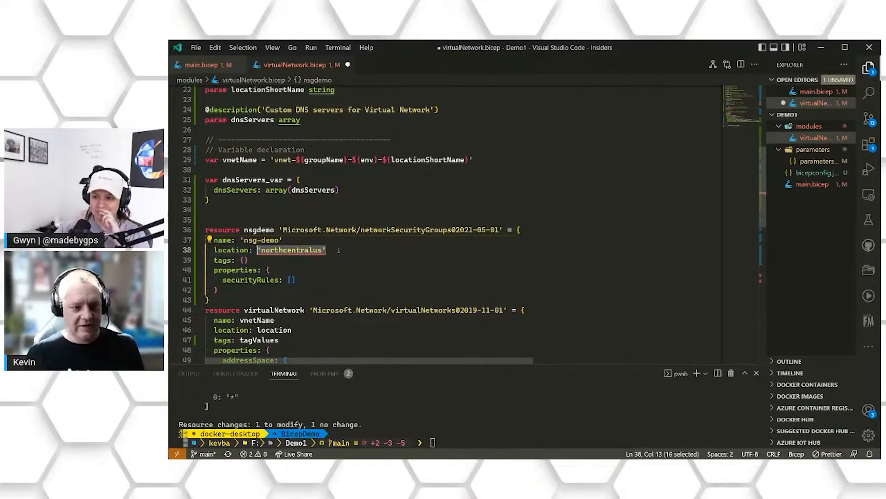
Step: Replace the hard-coded northcentralus location of nsg-demo with the location parameter
text(location:  lo)
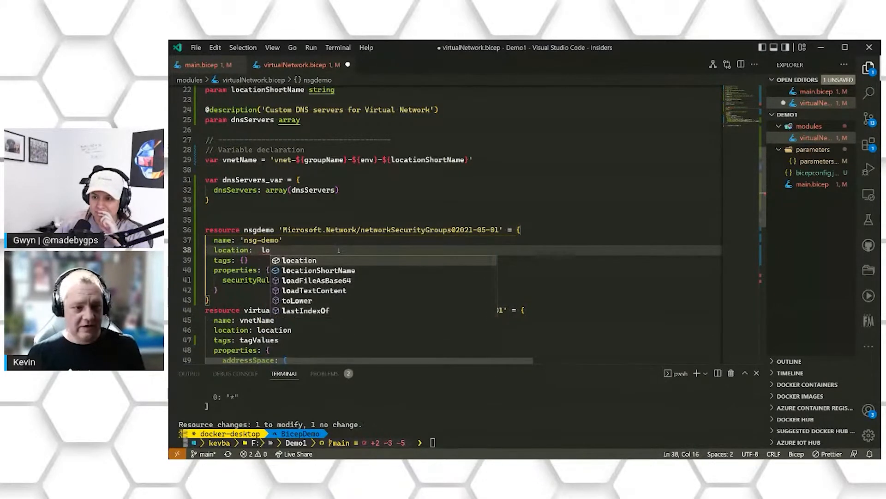
key(Tab)
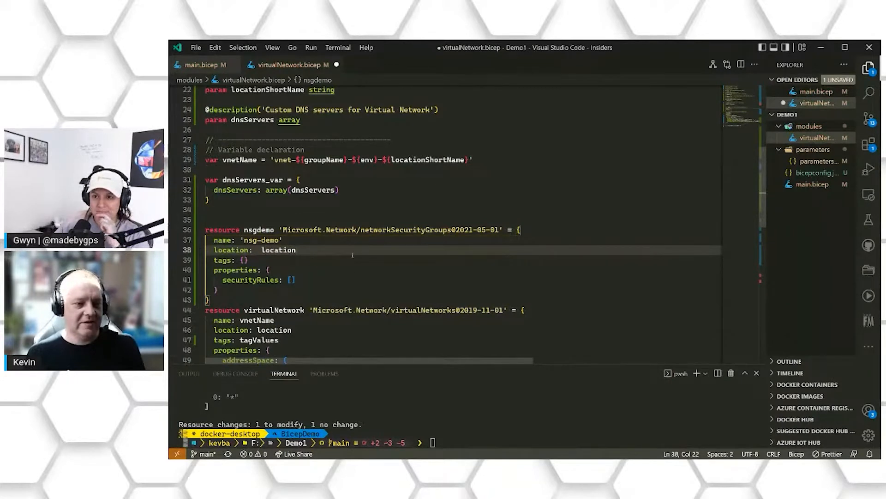
mouse_move(278, 251)
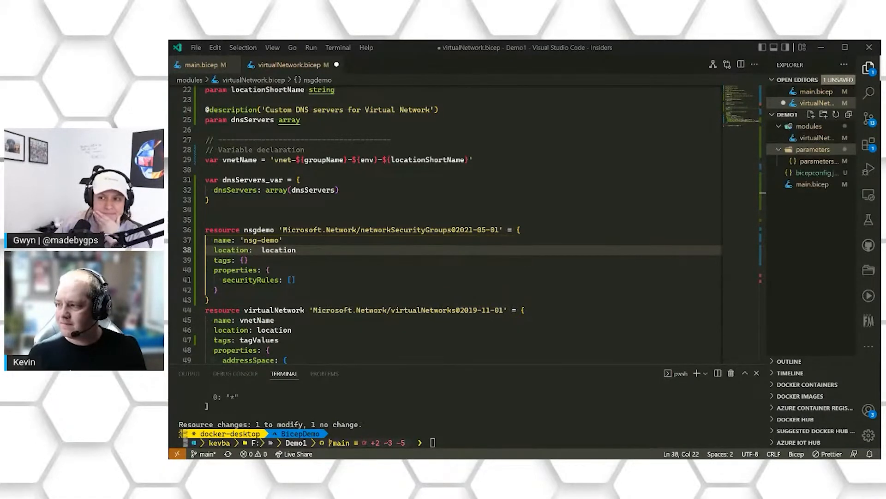
Step: Create nsg-rules.json in the parameters folder with the Port_80_Allow and Port_22_Deny rules
click(815, 114)
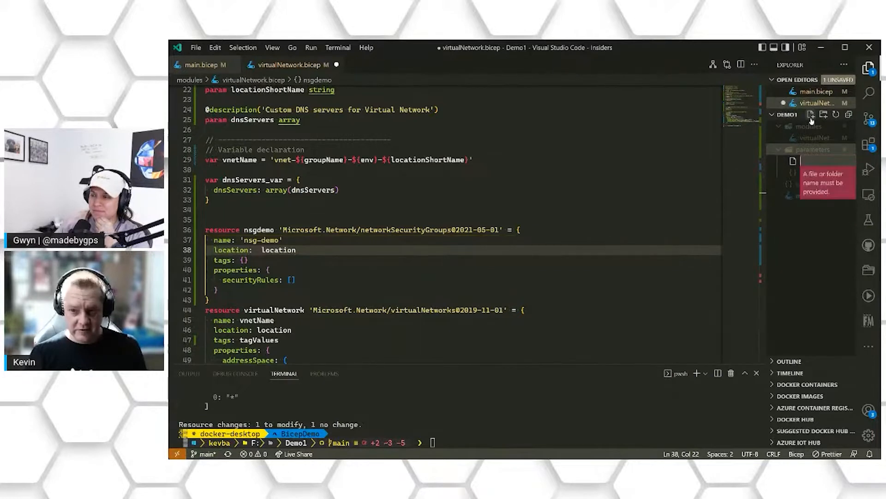
text(nsg-ru)
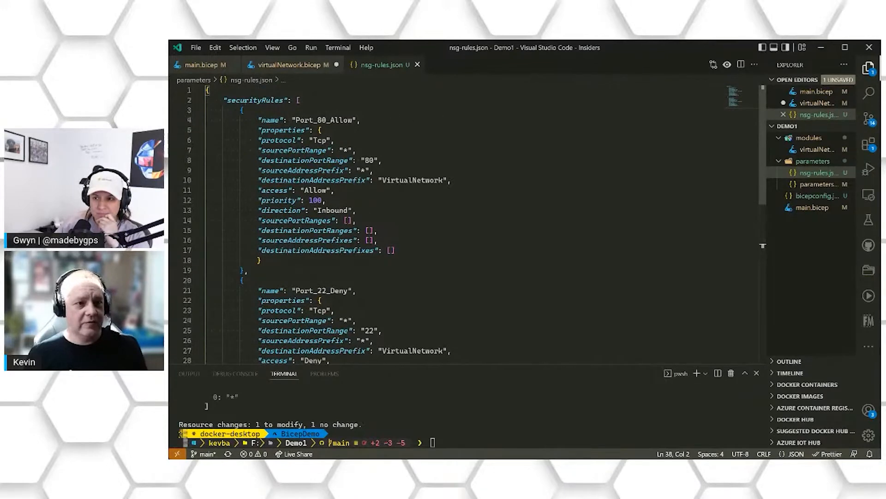
Step: Review securityRules in nsg-rules.json and return to virtualNetwork.bicep
double_click(254, 100)
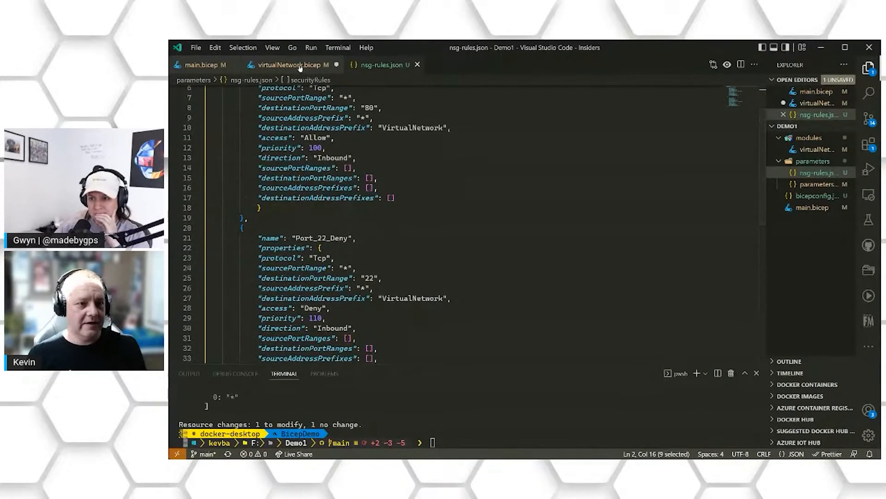
click(291, 65)
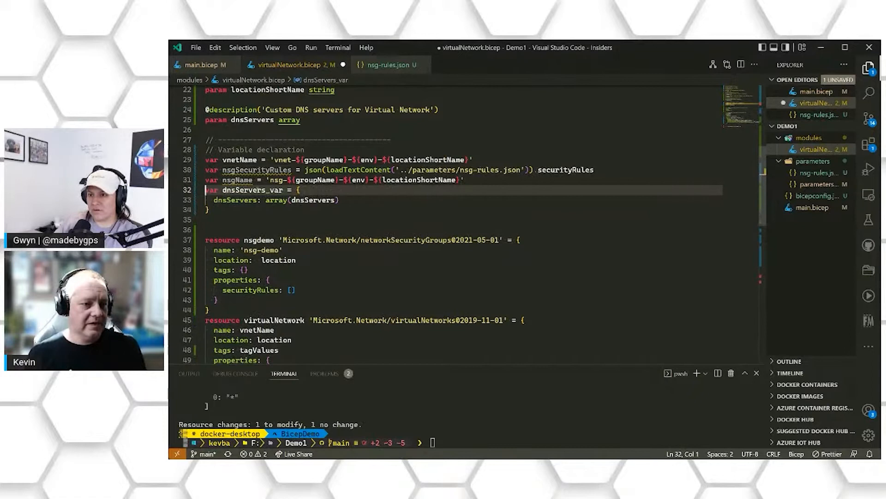
mouse_move(253, 169)
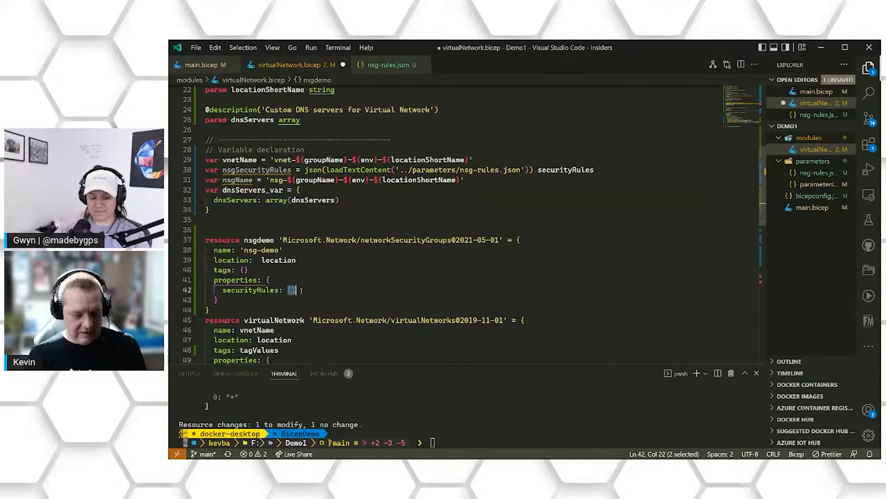
Step: Set the nsgdemo securityRules to the nsgSecurityRules variable instead of an empty array
text(nsgSecurityRules)
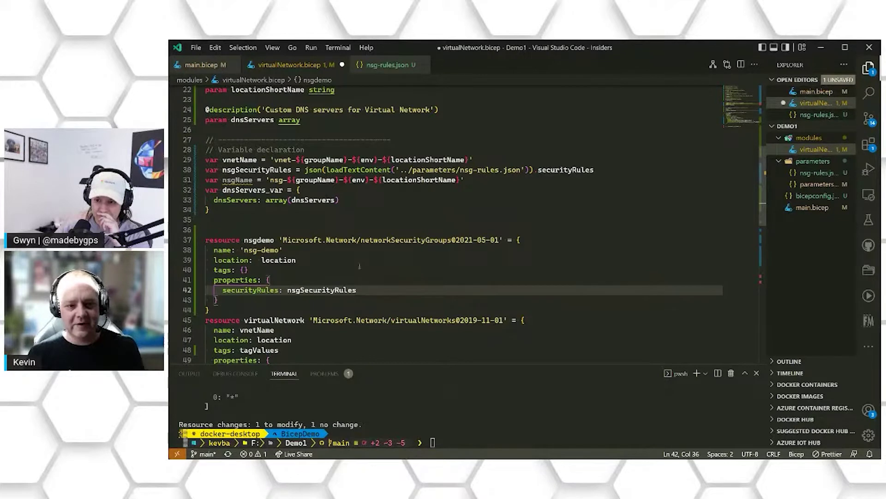
mouse_move(407, 267)
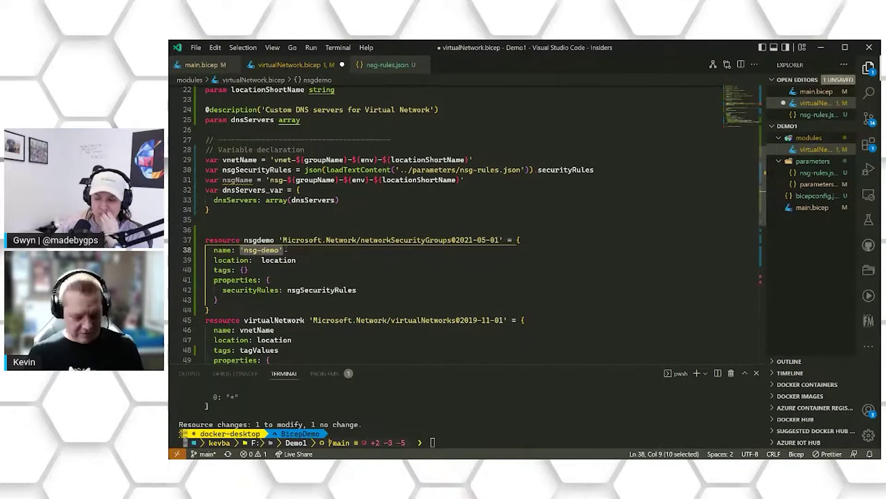
Step: Set the nsgdemo name to nsgName and its tags to tagValues
text(nsgName)
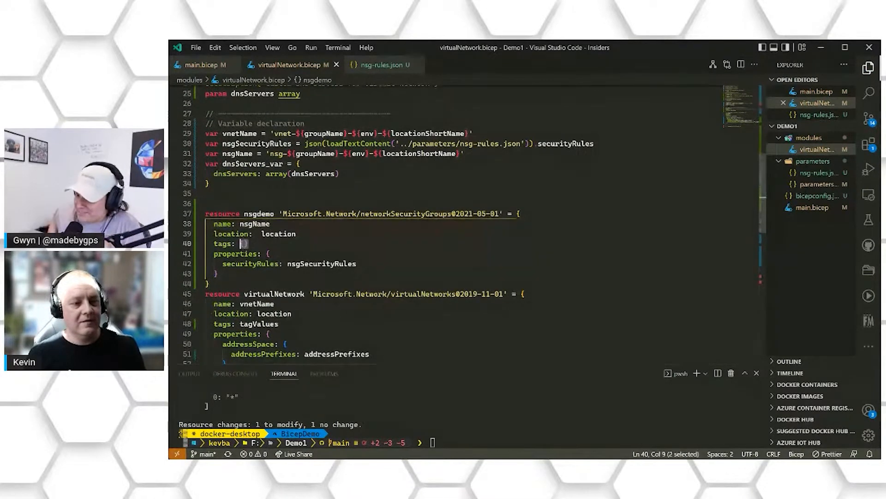
text(tagValues)
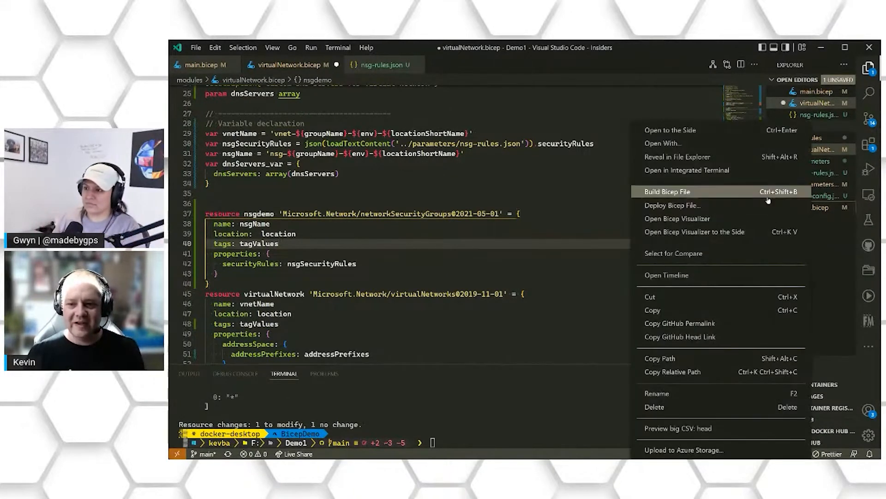
Step: Build main.bicep into main.json and review the nsgSecurityRules variable holding the loaded rules
click(667, 191)
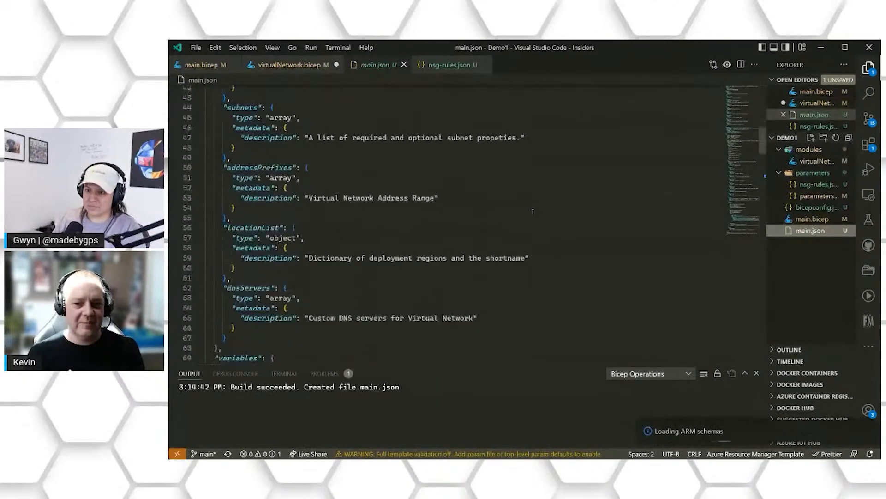
scroll(down, 3)
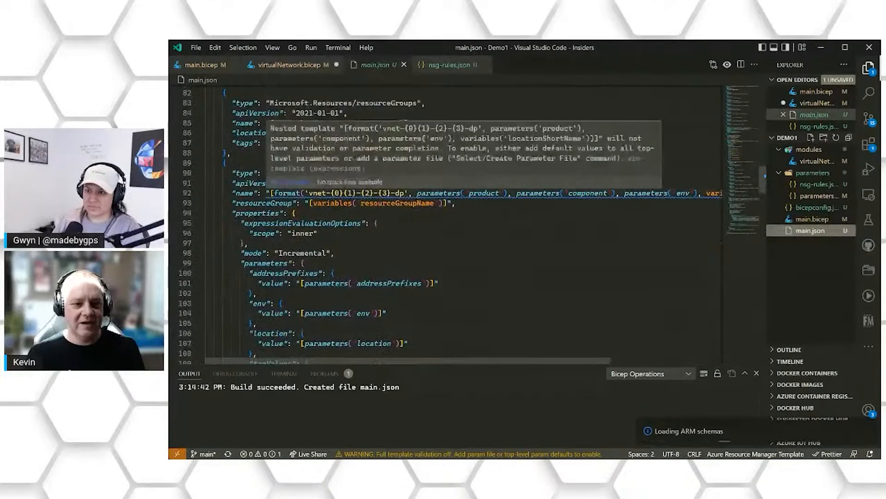
scroll(down, 3)
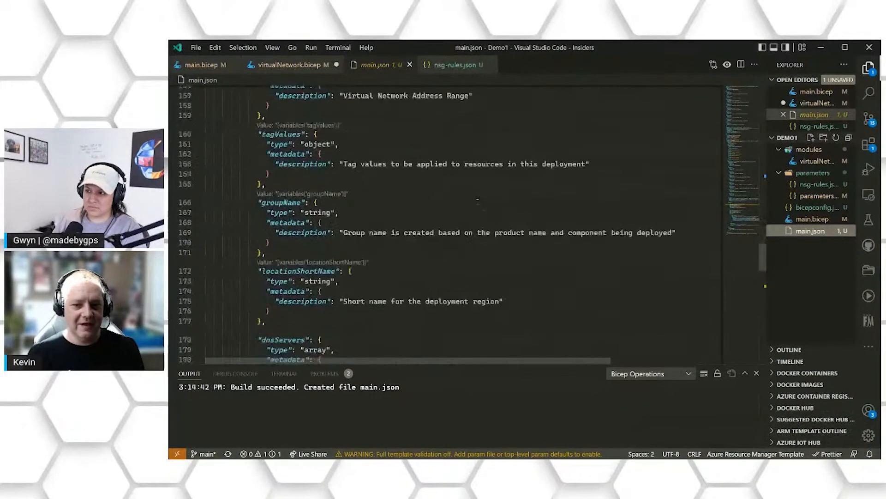
scroll(down, 3)
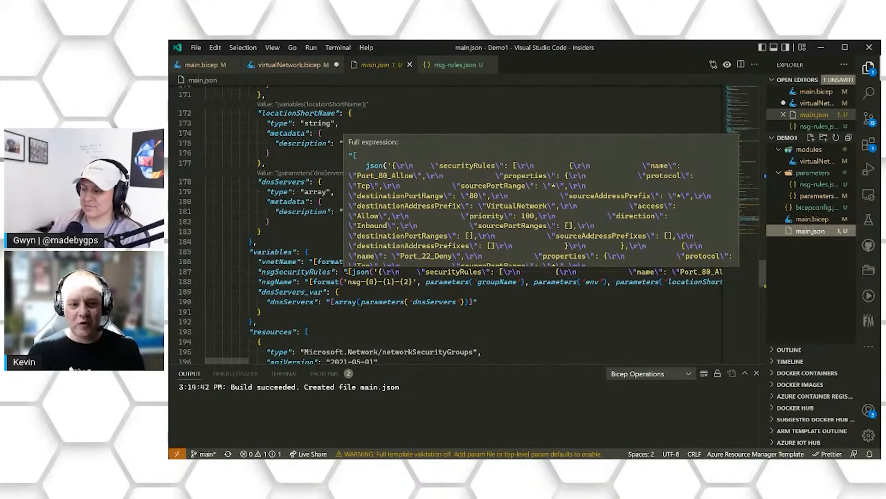
mouse_move(382, 321)
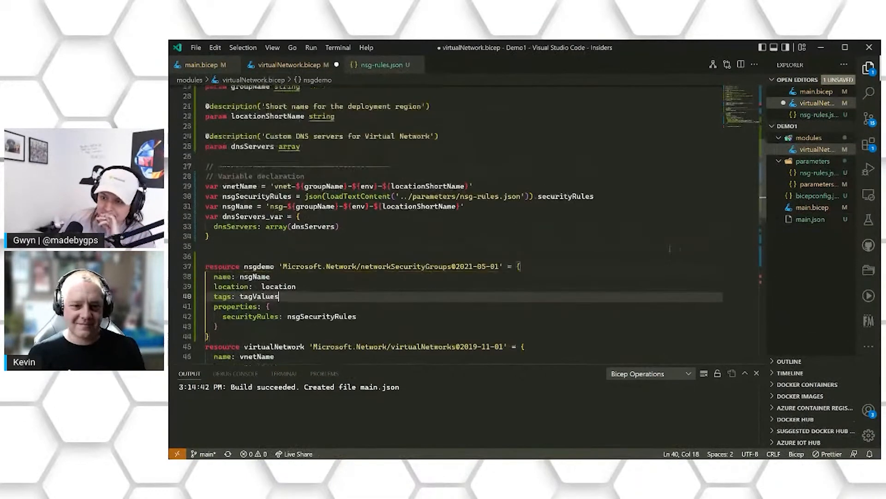
Step: Run the what-if showing one NSG to create, then enter az deployment sub create with main.bicep and parameters-dev.json
scroll(down, 3)
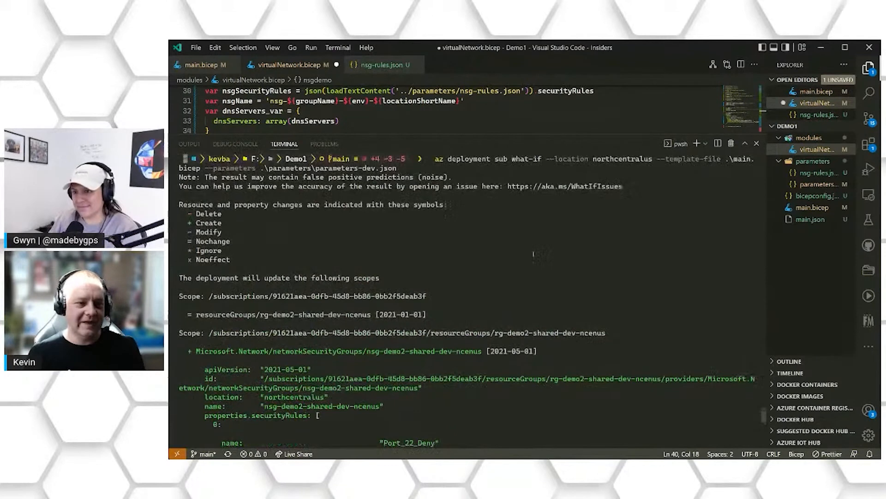
mouse_move(534, 254)
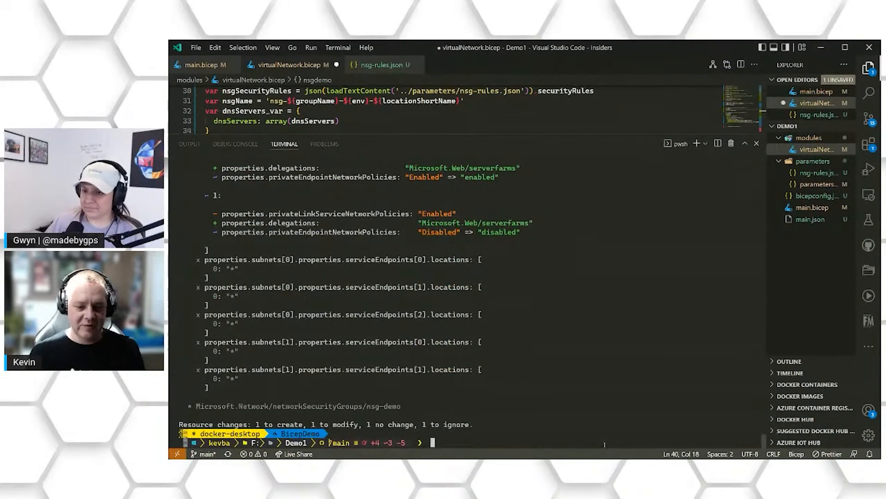
text(az deployment sub create --location northcentralus --template-file .\main.bicep --parameters .\parameters\parameters-dev.json)
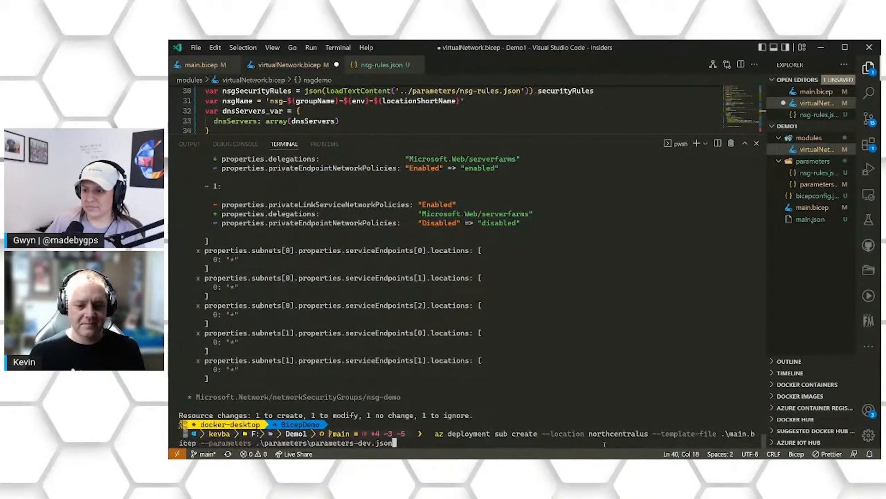